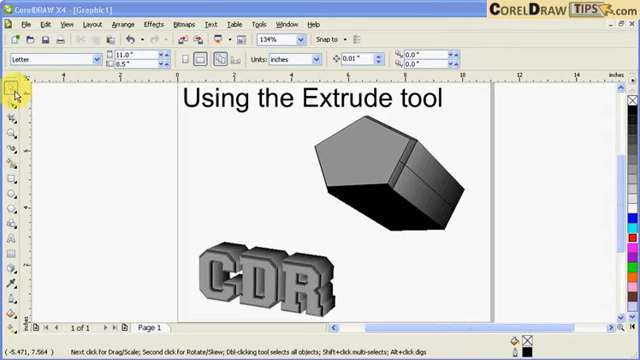
Move the extruded CDR lettering up beside the grey 3D block with the Pick tool
{"action": "left_click", "coordinate": [12, 272]}
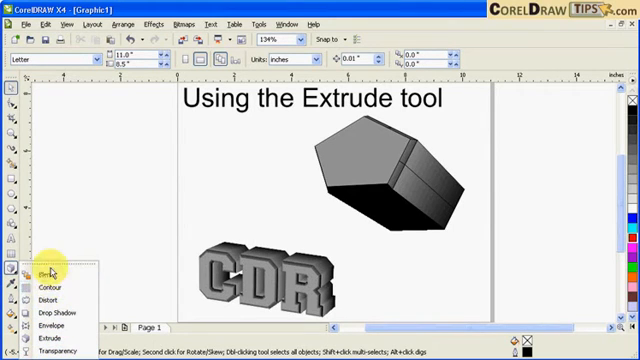
{"action": "mouse_move", "coordinate": [100, 216]}
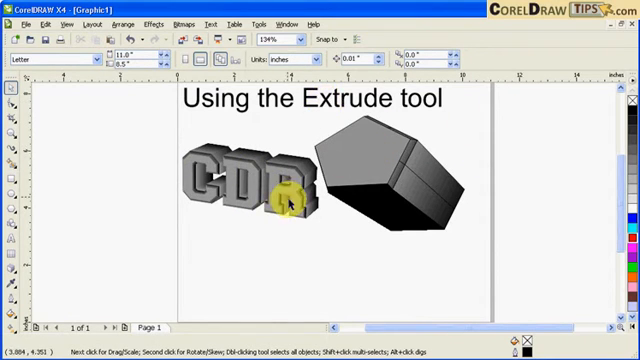
{"action": "mouse_move", "coordinate": [36, 256]}
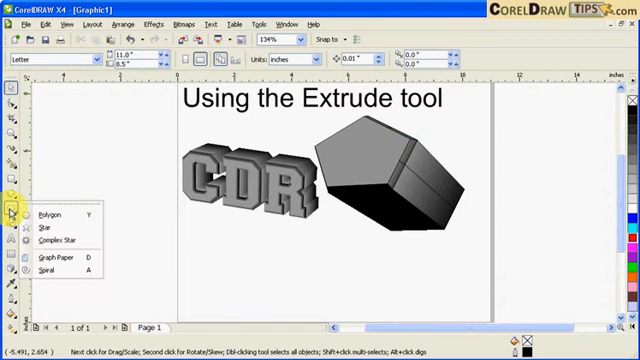
{"action": "mouse_move", "coordinate": [48, 228]}
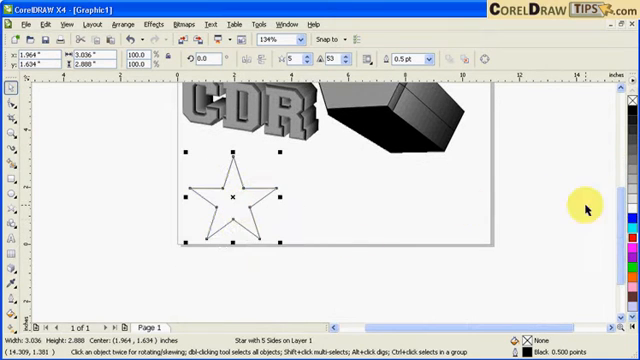
Fill the new five-pointed star with 40% black and switch to Interactive Extrude
{"action": "left_click", "coordinate": [632, 144]}
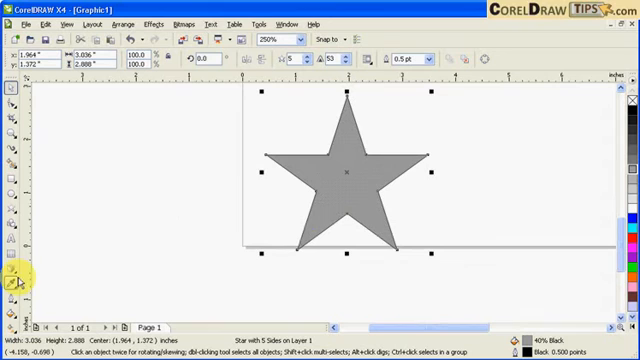
{"action": "left_click", "coordinate": [12, 276]}
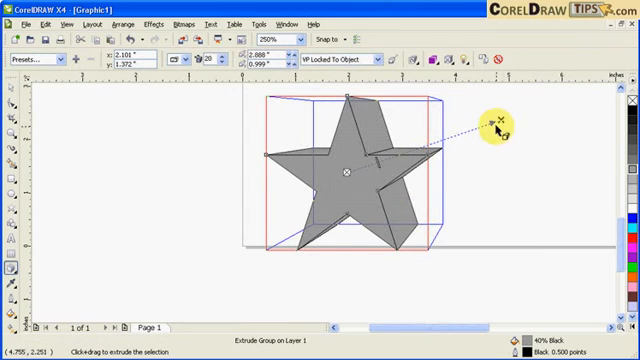
Pull a 3D extrusion out of the star and drag its vanishing point down to the right
{"action": "left_click_drag", "start_coordinate": [496, 128], "coordinate": [496, 170]}
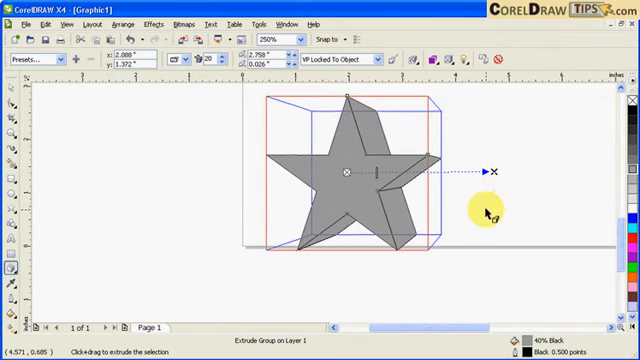
{"action": "left_click_drag", "start_coordinate": [496, 170], "coordinate": [492, 206]}
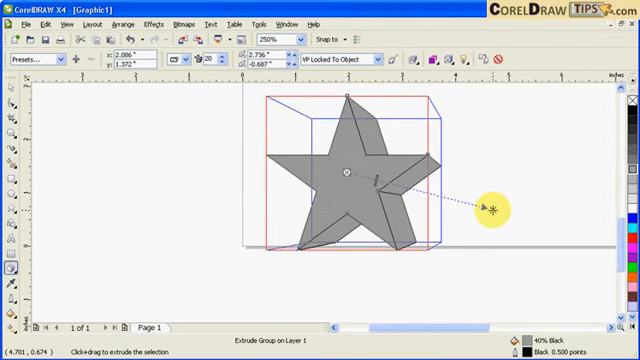
{"action": "left_click_drag", "start_coordinate": [490, 204], "coordinate": [484, 218]}
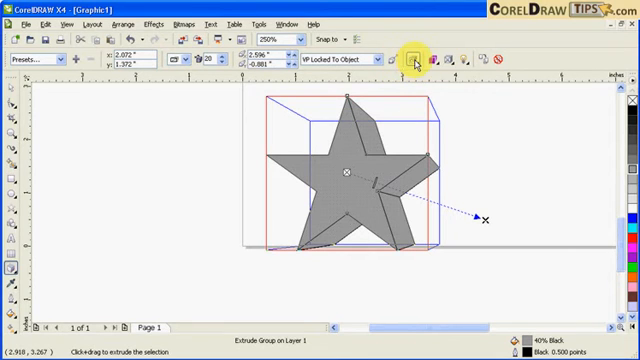
Rotate the extruded star in 3D and shade its sides from grey to black
{"action": "left_click", "coordinate": [412, 56]}
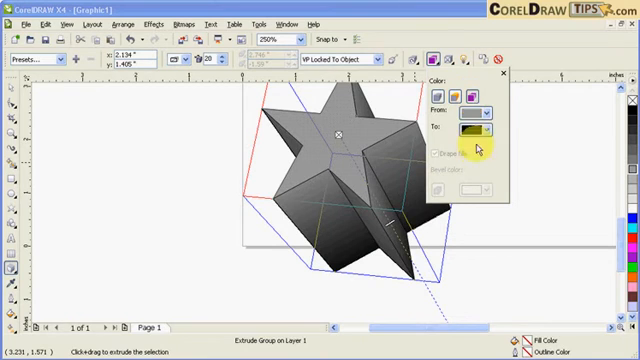
Set the star's extrusion shading From/To colours to orange
{"action": "left_click", "coordinate": [488, 116]}
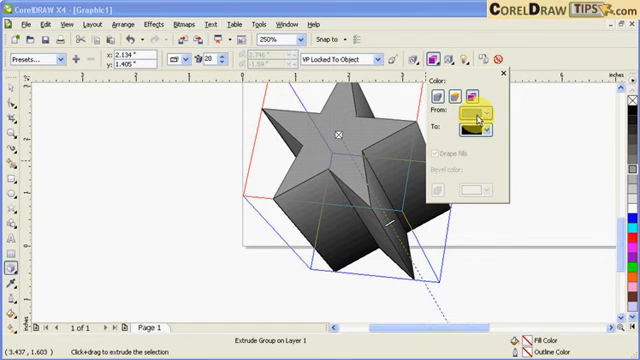
{"action": "left_click", "coordinate": [484, 120]}
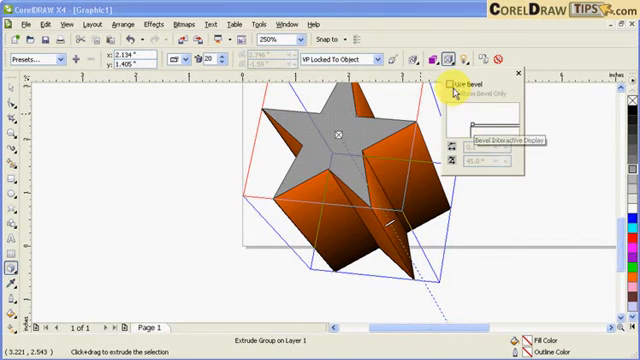
Turn on Use Bevel for the star, set its depth, and fill the front face orange
{"action": "left_click", "coordinate": [446, 80]}
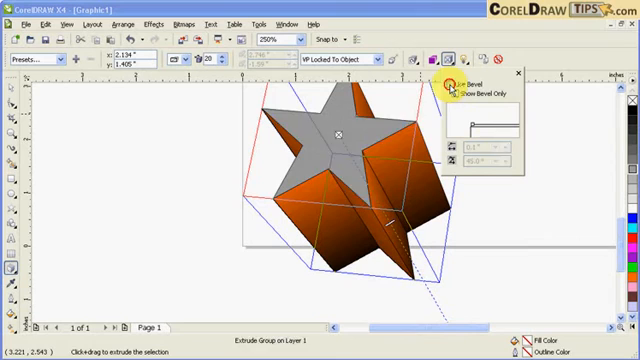
{"action": "left_click", "coordinate": [444, 84]}
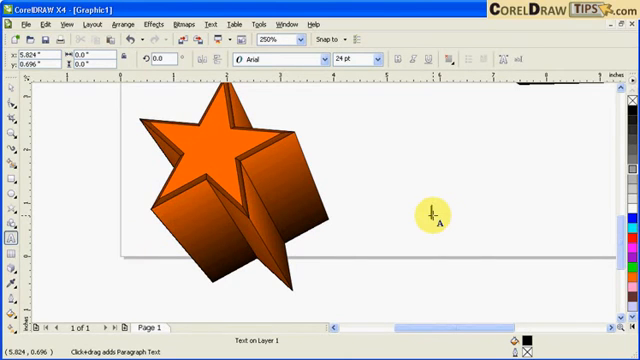
Add the word 'Text' in bold Poster Bodoni and fill it with 40% black
{"action": "type", "text": "Tel"}
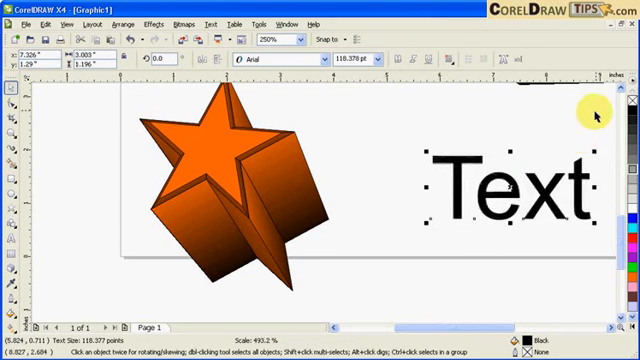
{"action": "left_click", "coordinate": [312, 64]}
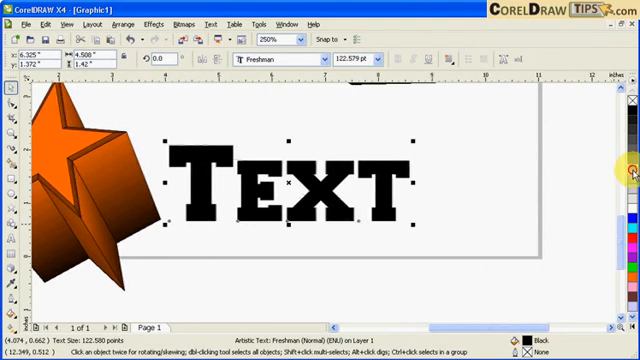
{"action": "left_click", "coordinate": [632, 178]}
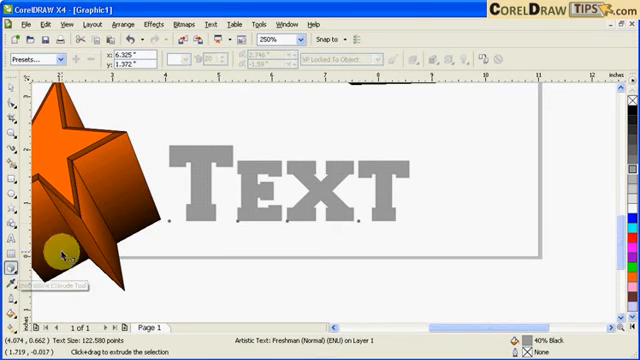
Extrude the word 'Text' and give its sides grey-to-black shaded colouring
{"action": "left_click", "coordinate": [12, 268]}
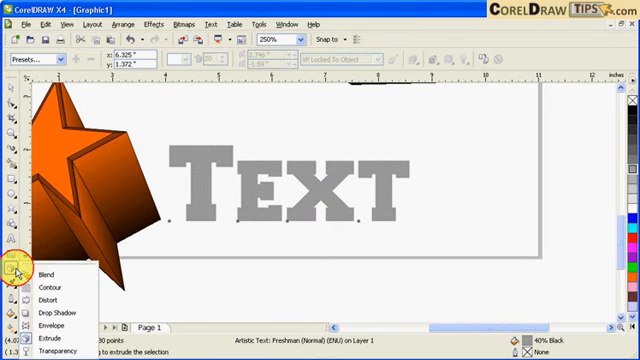
{"action": "mouse_move", "coordinate": [60, 332]}
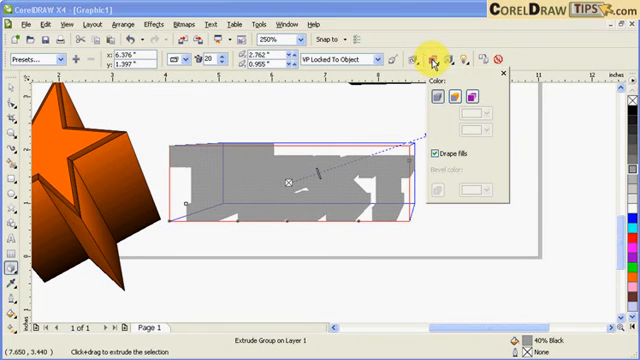
{"action": "left_click", "coordinate": [462, 96]}
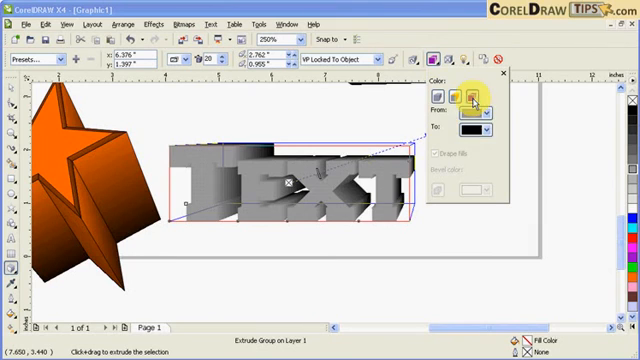
{"action": "left_click", "coordinate": [484, 96]}
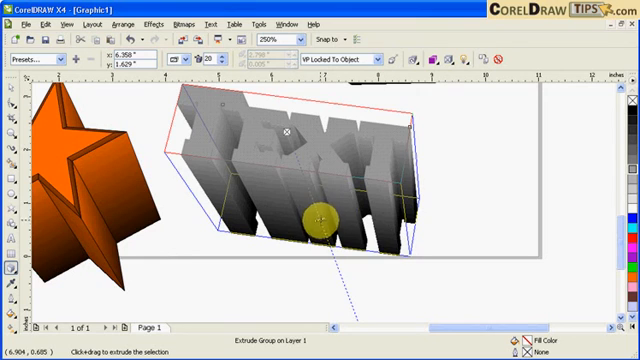
Rotate the extruded word 'Text' to a shallower, readable 3D tilt
{"action": "left_click_drag", "start_coordinate": [316, 210], "coordinate": [310, 204]}
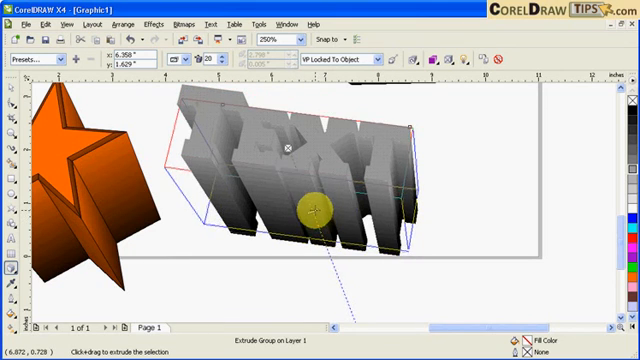
{"action": "left_click_drag", "start_coordinate": [312, 210], "coordinate": [298, 192]}
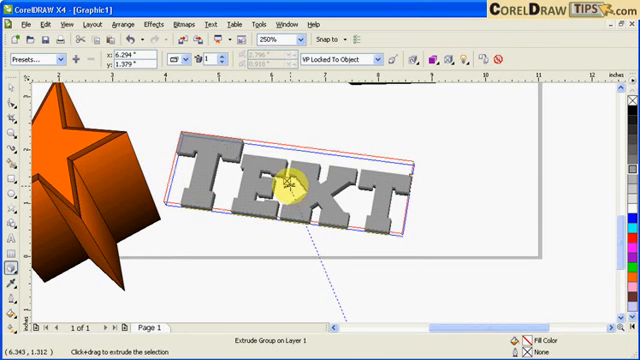
{"action": "left_click_drag", "start_coordinate": [290, 184], "coordinate": [304, 200]}
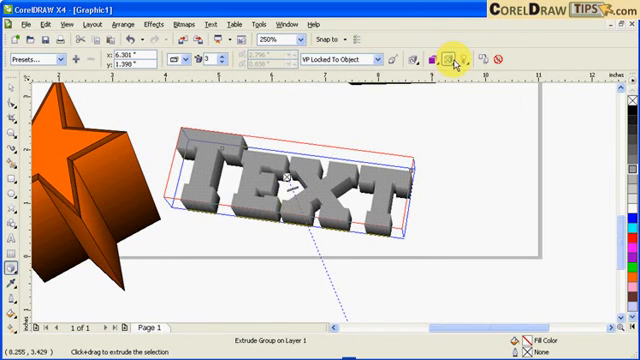
{"action": "left_click", "coordinate": [462, 56]}
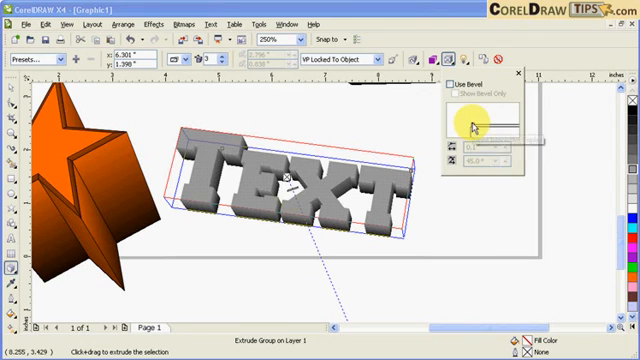